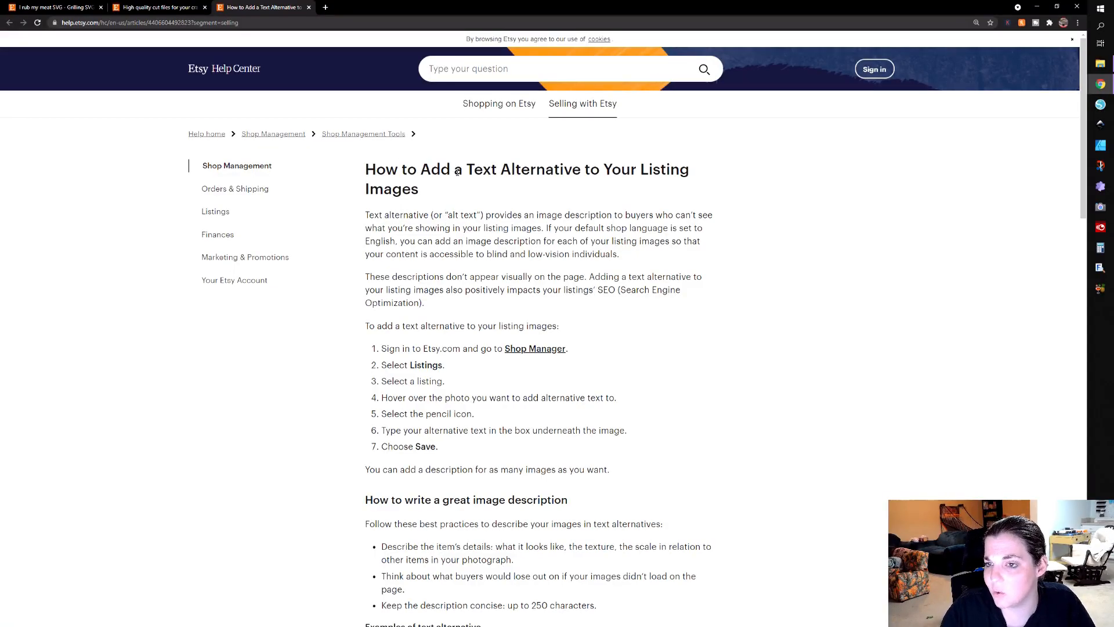
mouse_move(402, 199)
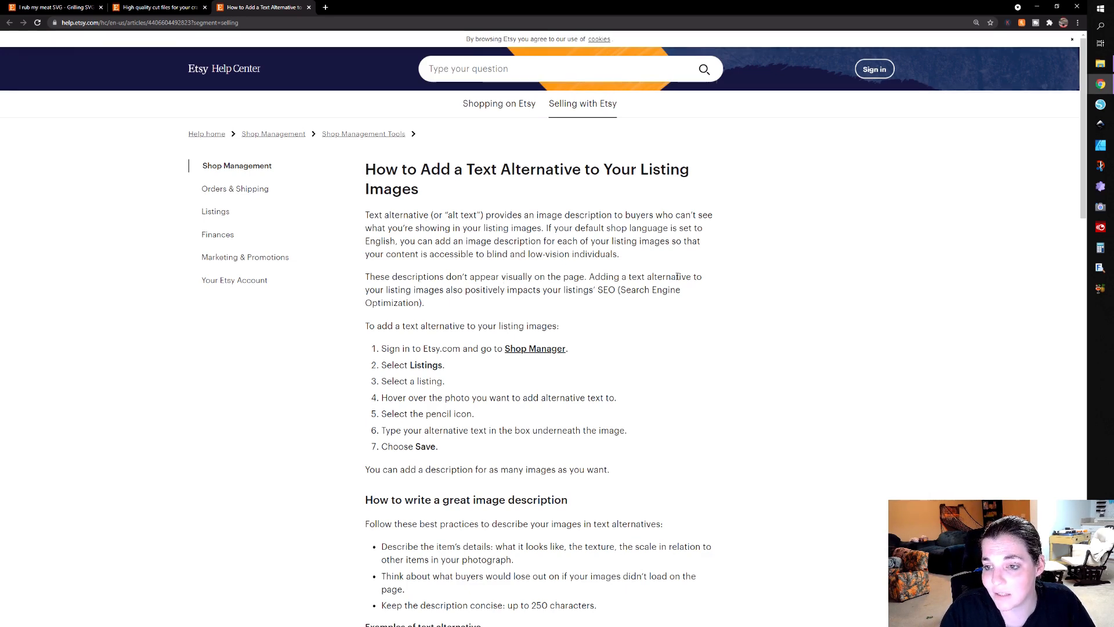
mouse_move(524, 300)
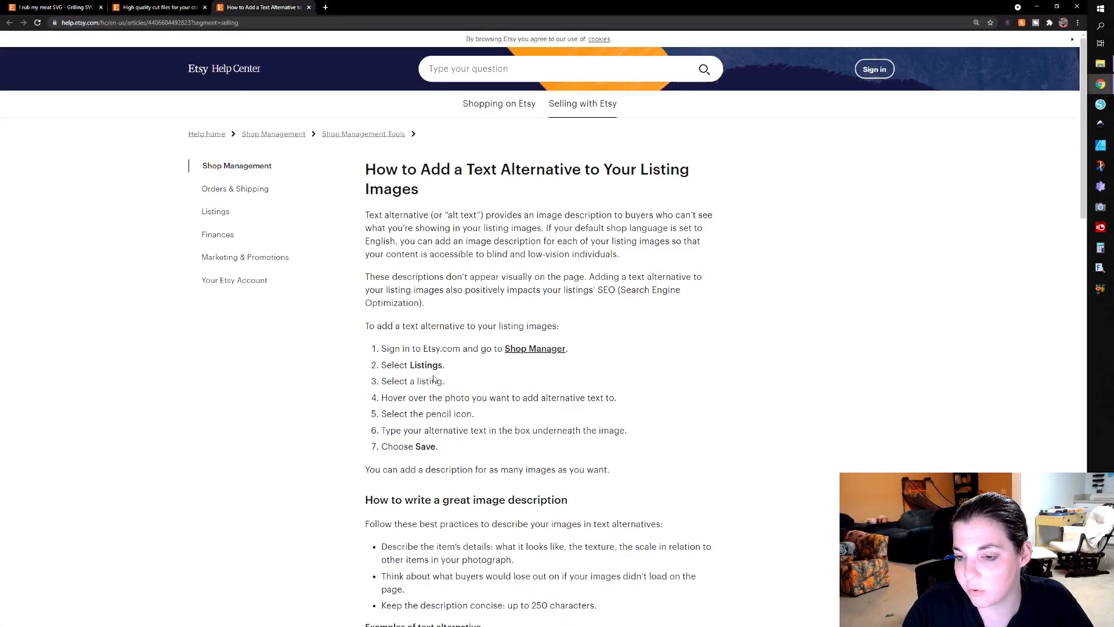
Step: Read the alt-text article's examples and FAQs, then return to the grilling SVG listing editor
scroll(down, 3)
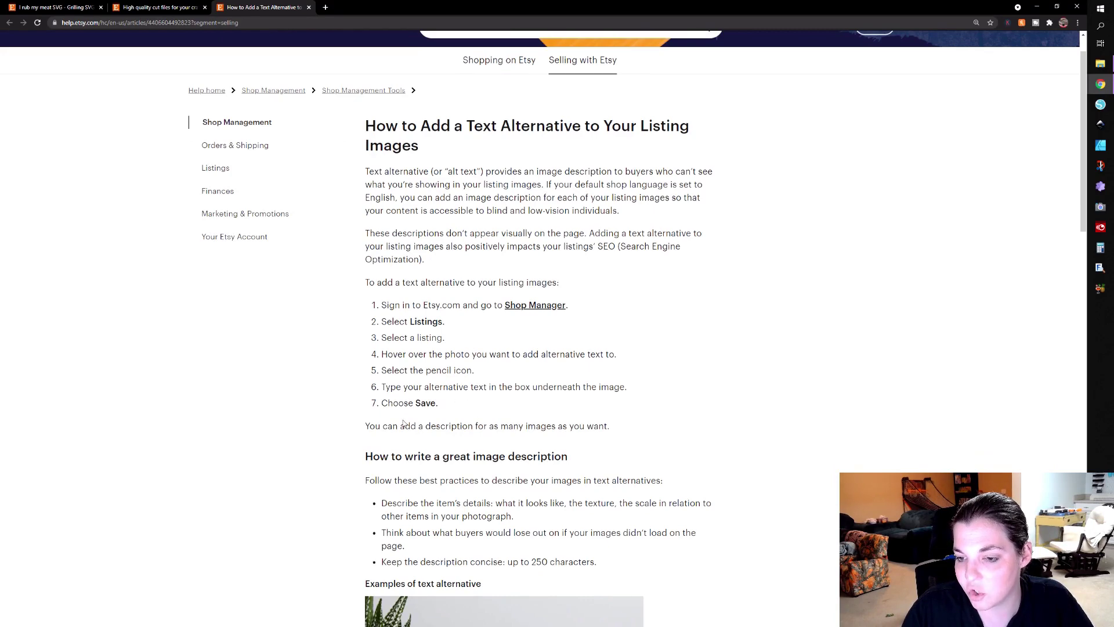
scroll(down, 3)
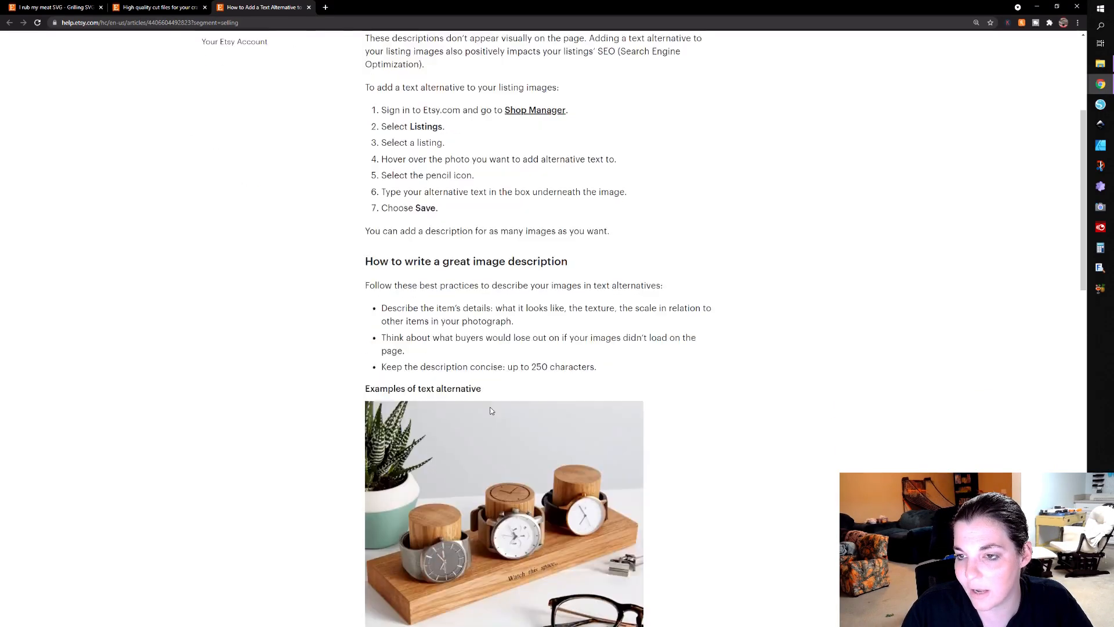
scroll(down, 3)
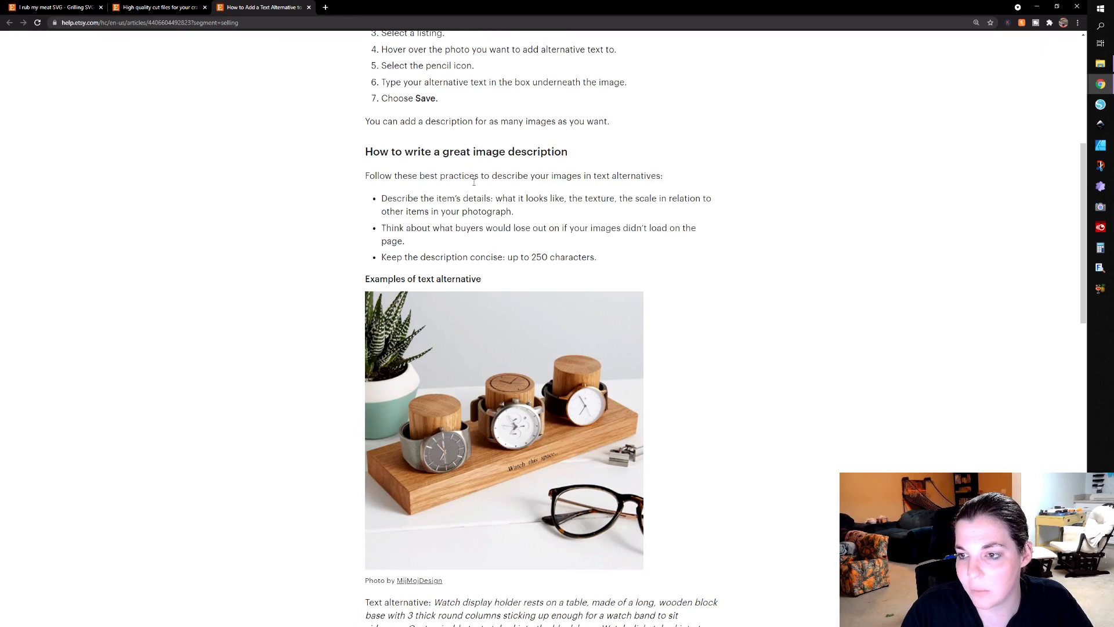
mouse_move(529, 261)
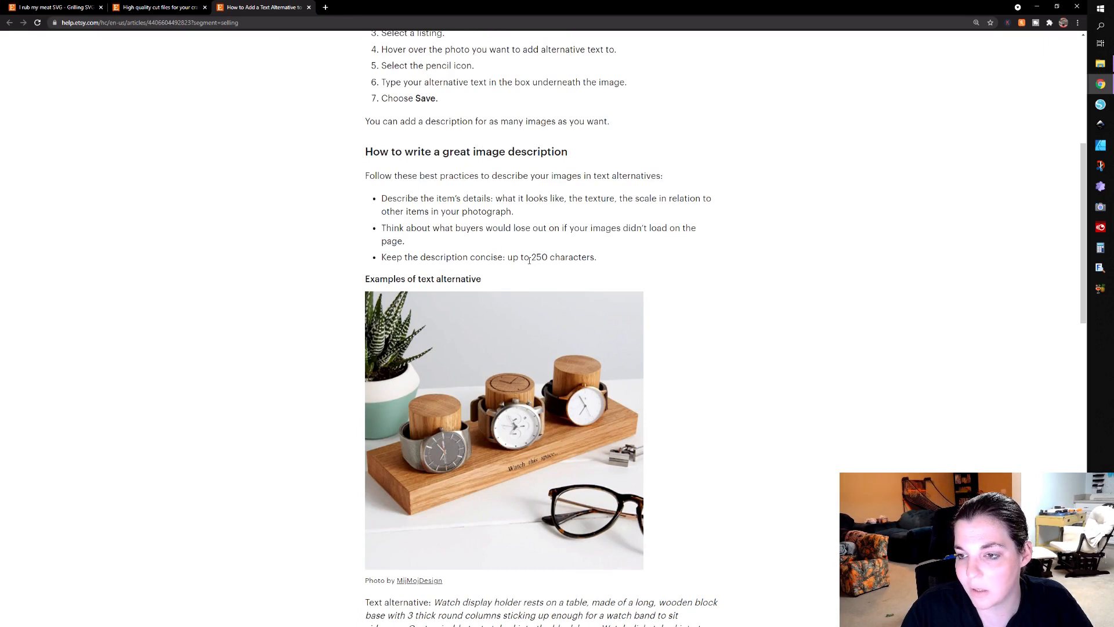
mouse_move(586, 257)
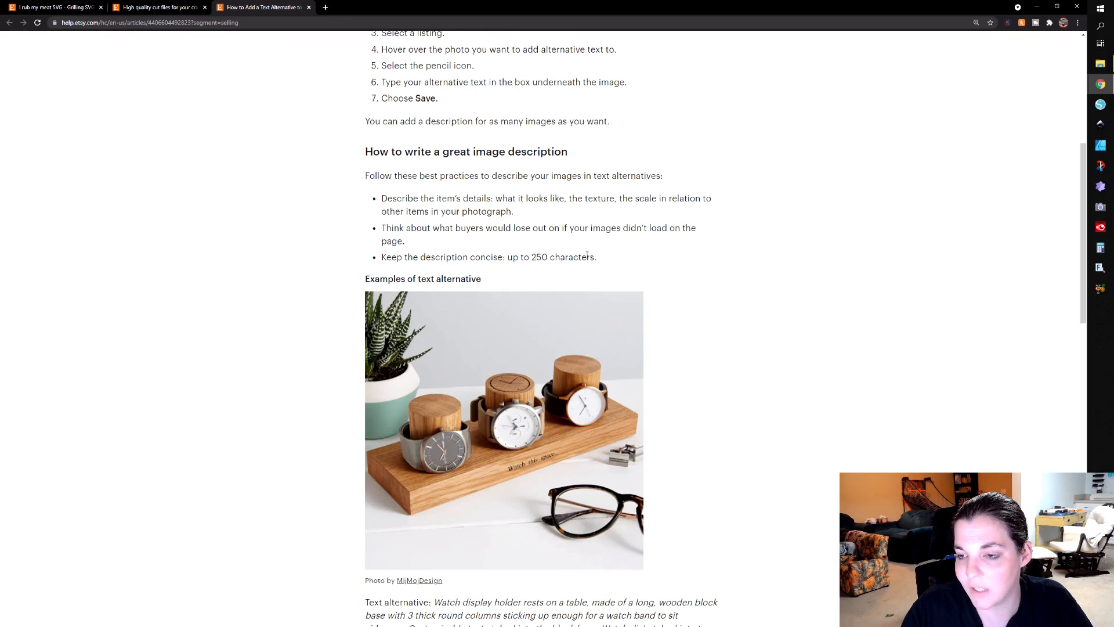
scroll(down, 3)
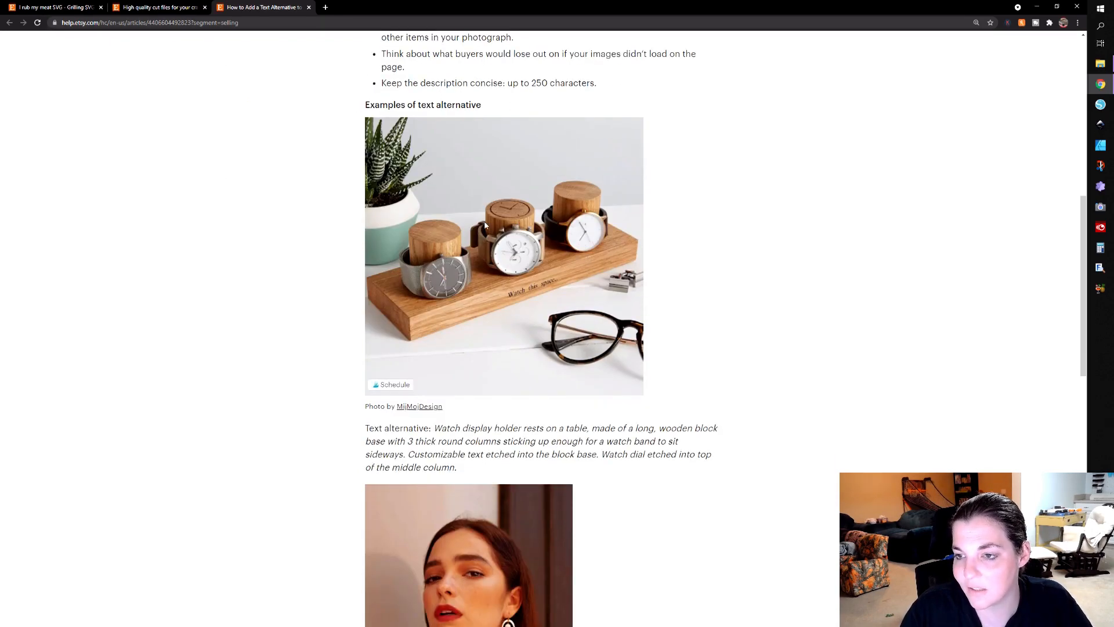
mouse_move(563, 271)
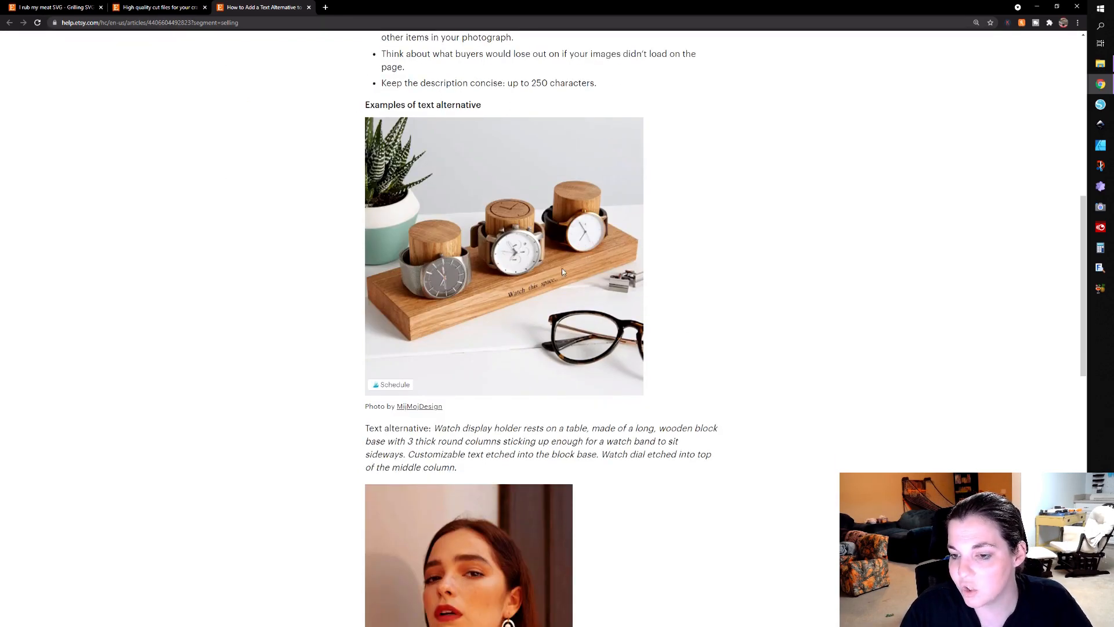
drag(434, 427, 467, 454)
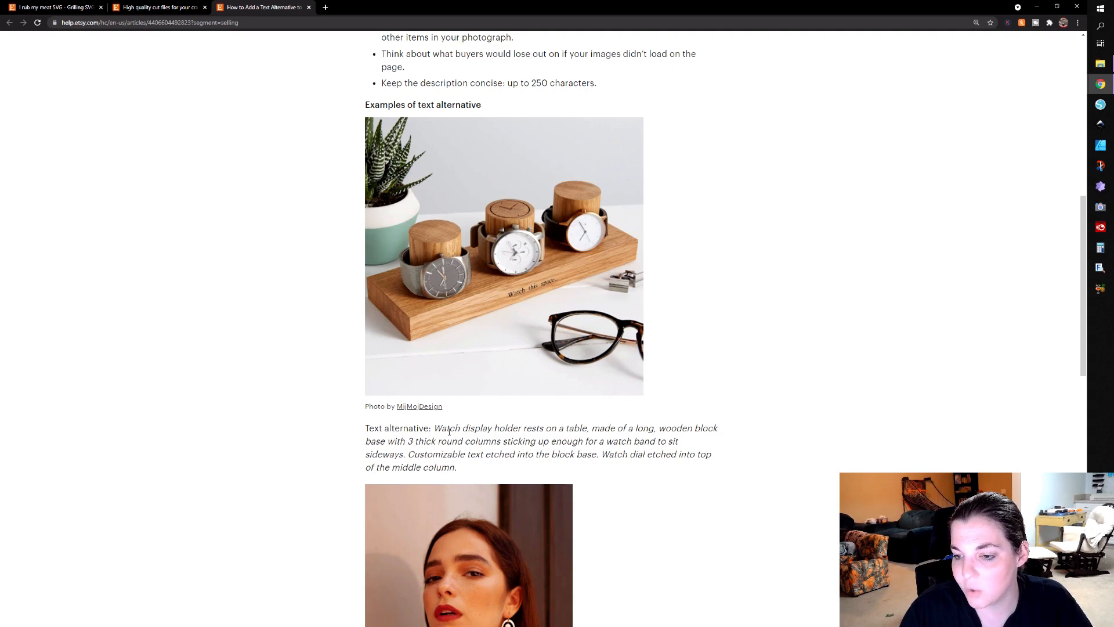
mouse_move(571, 426)
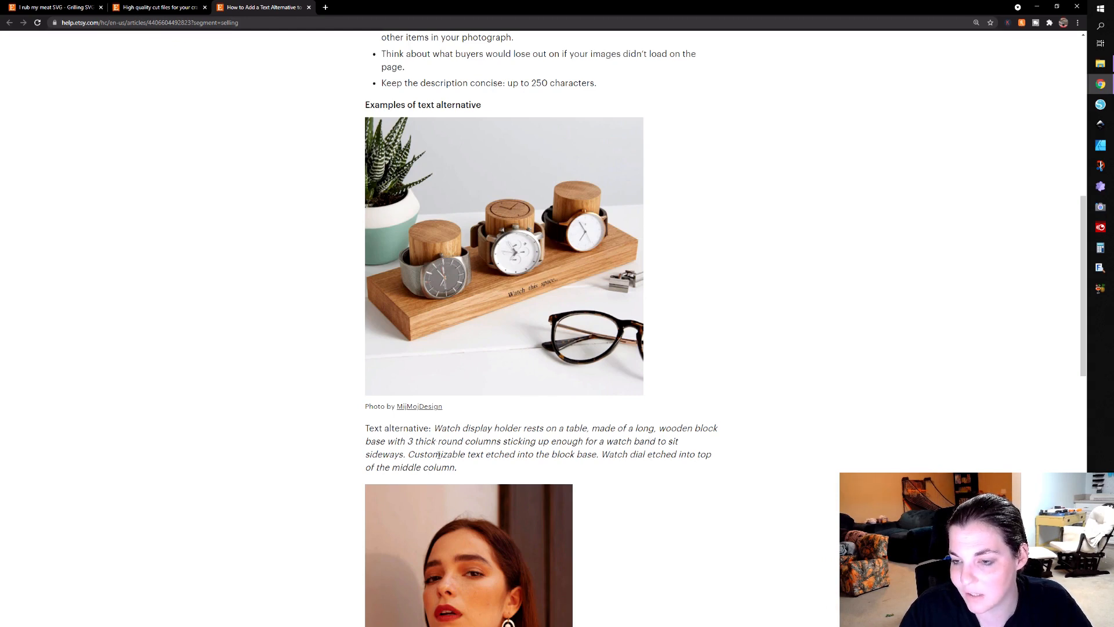
scroll(down, 3)
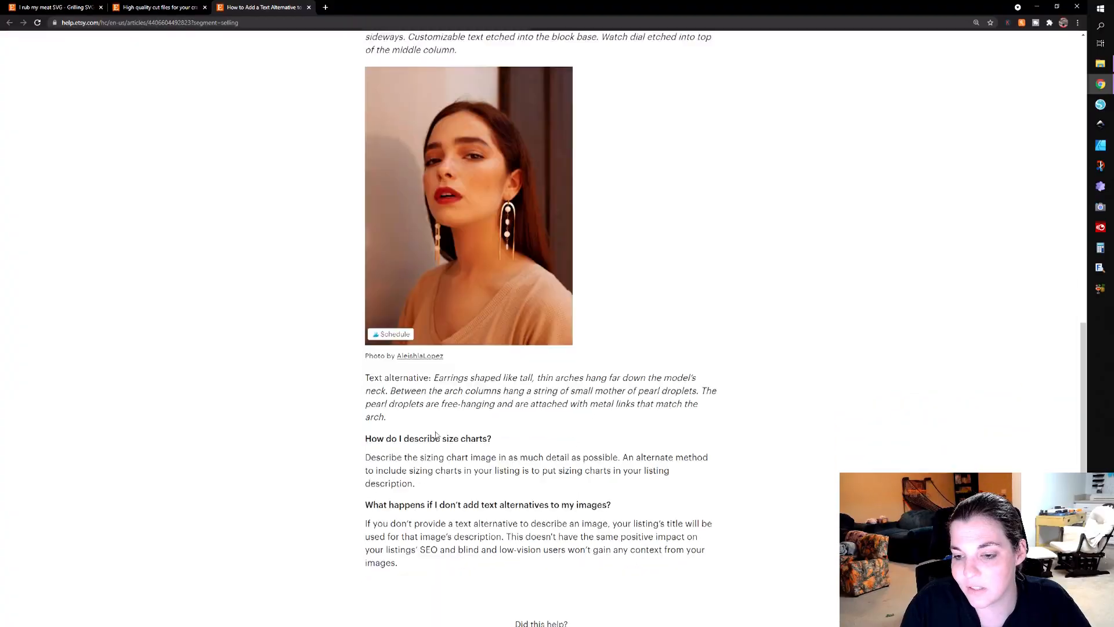
scroll(down, 3)
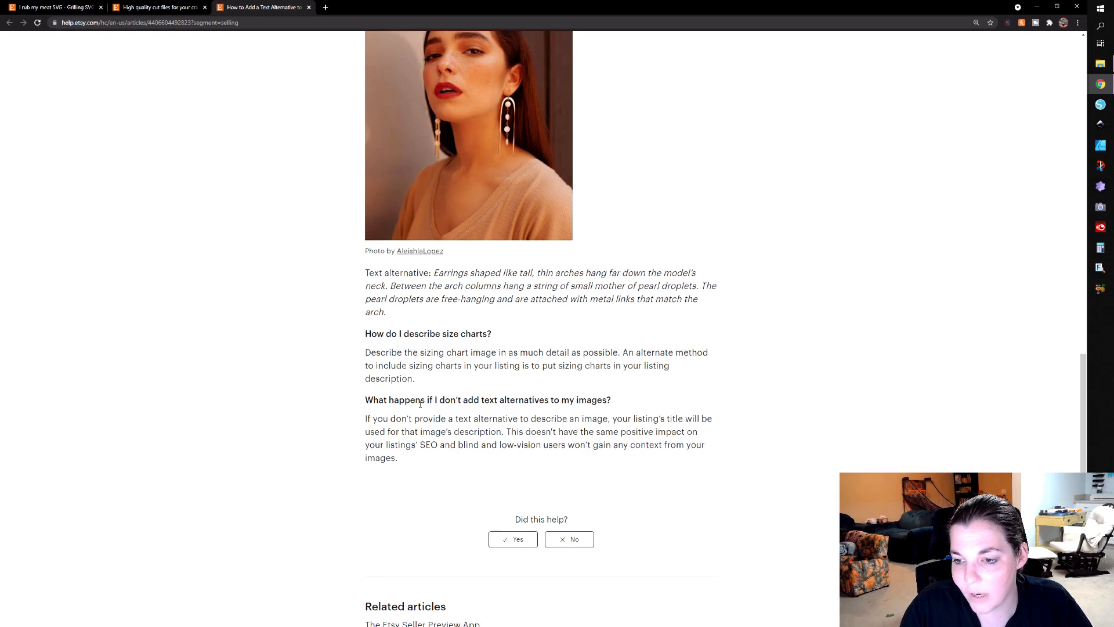
scroll(down, 3)
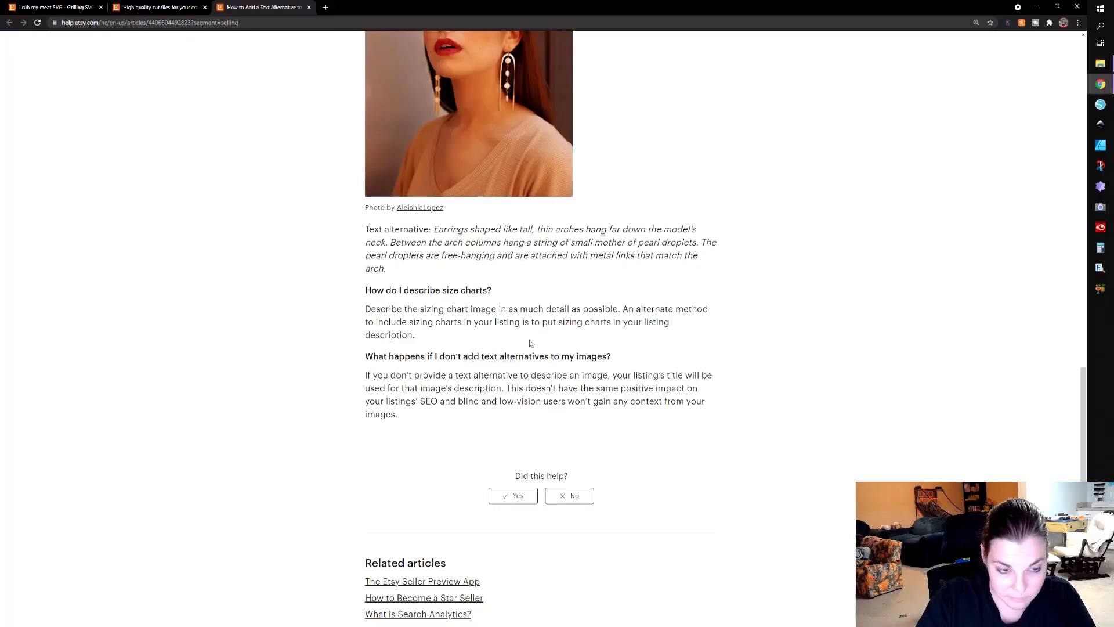
click(52, 9)
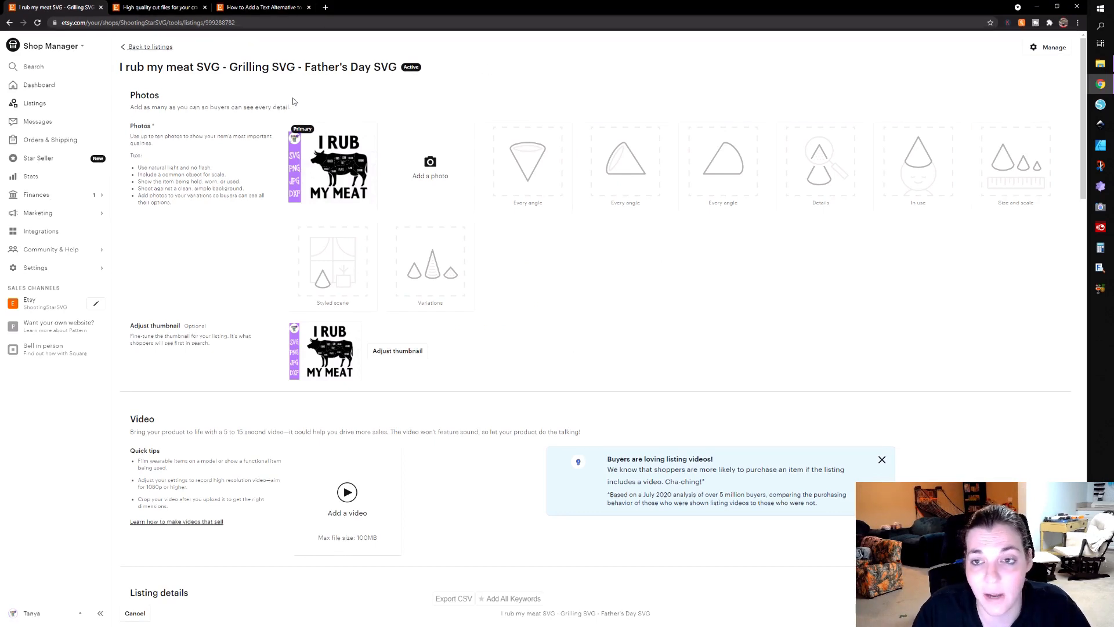
mouse_move(361, 49)
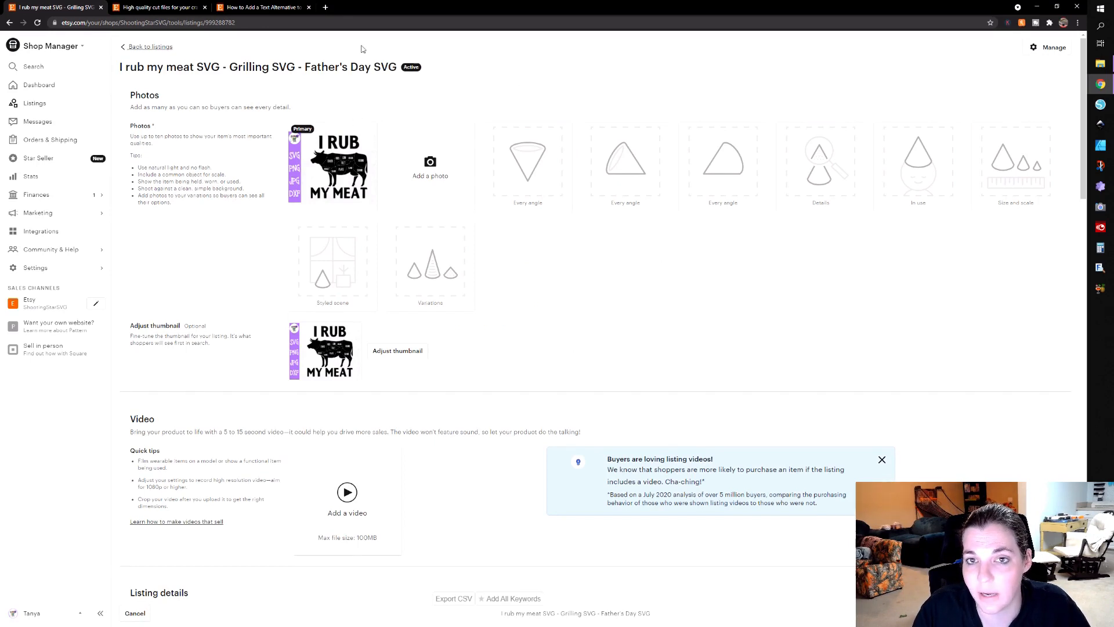
mouse_move(234, 127)
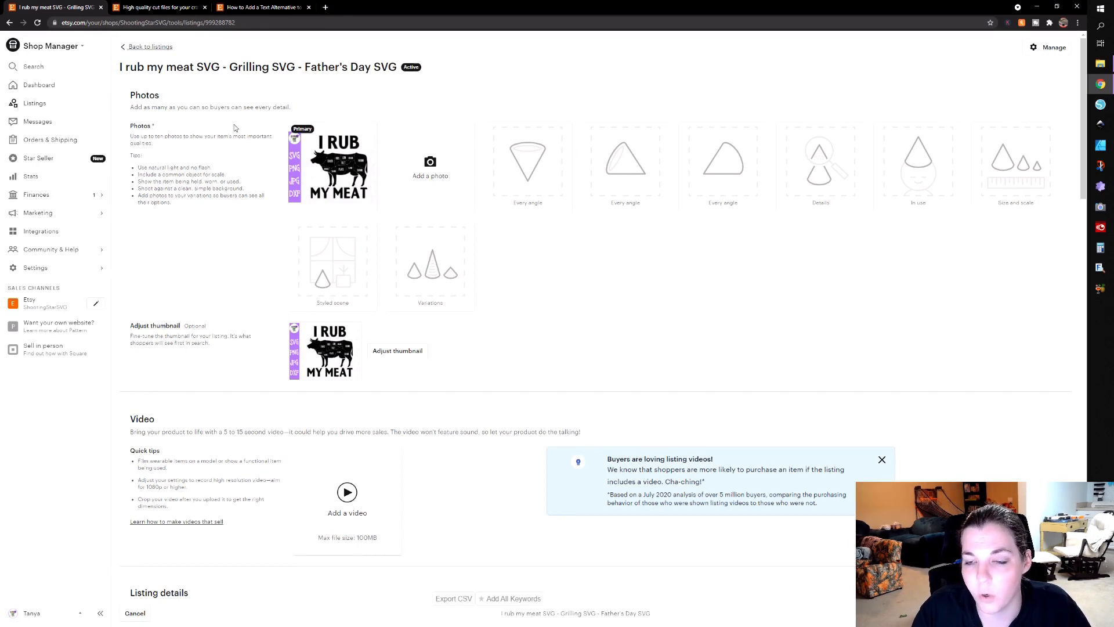
mouse_move(331, 168)
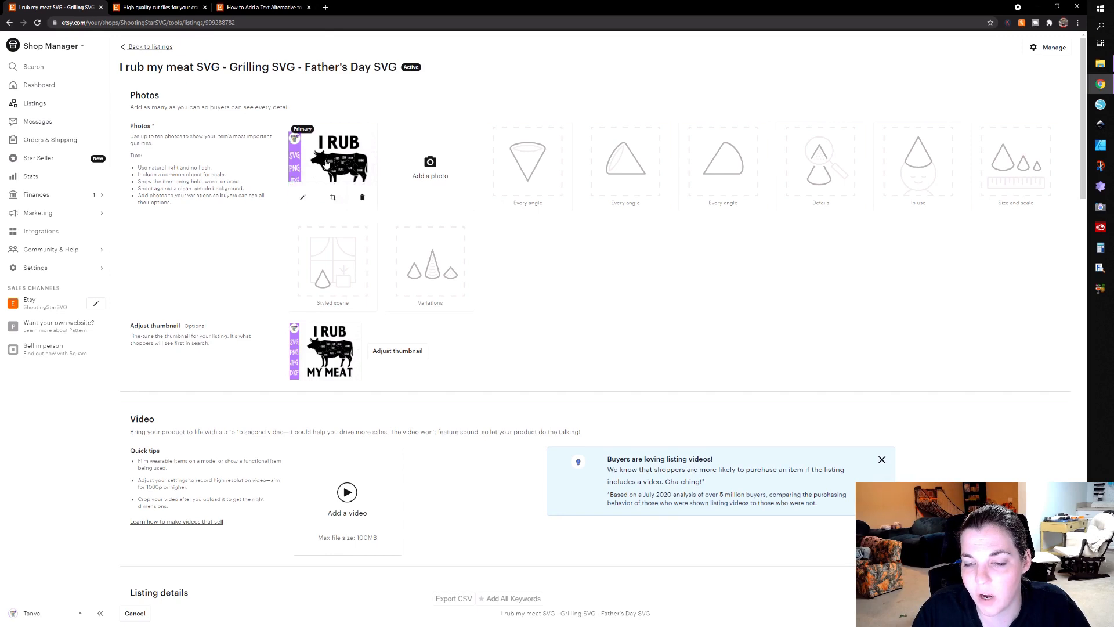
mouse_move(302, 197)
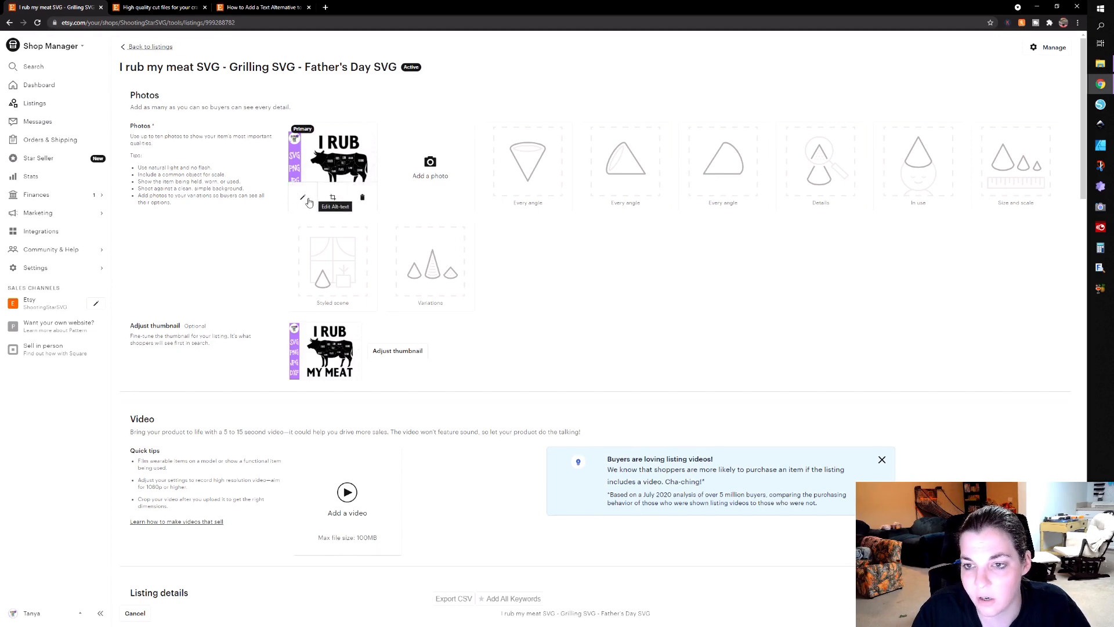
Step: Open the Edit Alt text dialog on the grilling SVG listing's primary photo
click(302, 201)
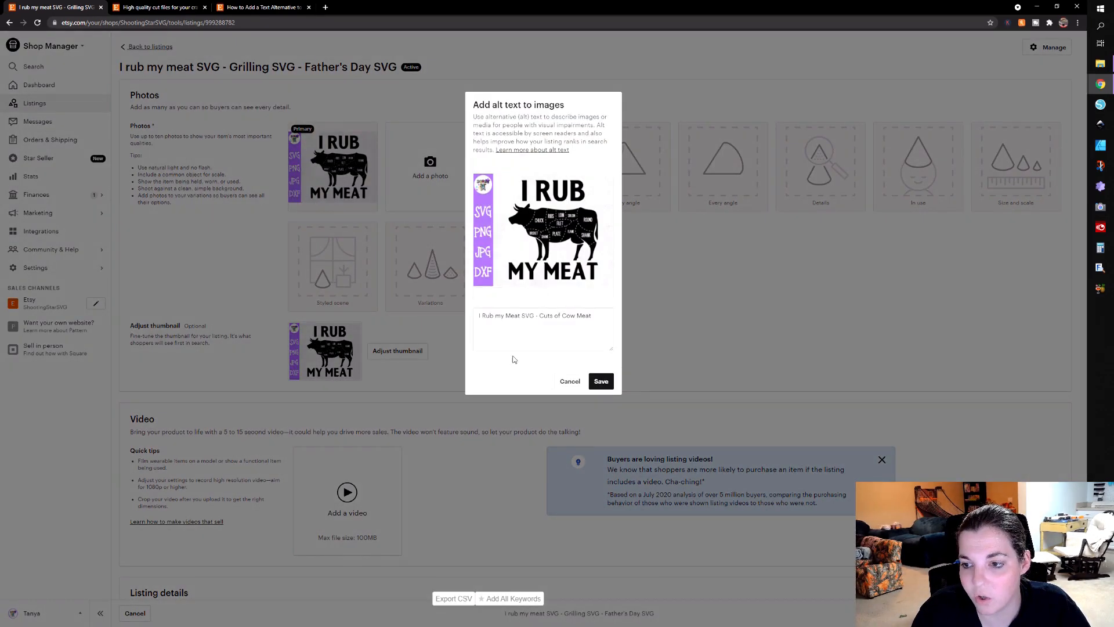
Step: Save 'I Rub my Meat SVG, Cuts of Cow Meat' as alt text and dismiss the error
click(566, 315)
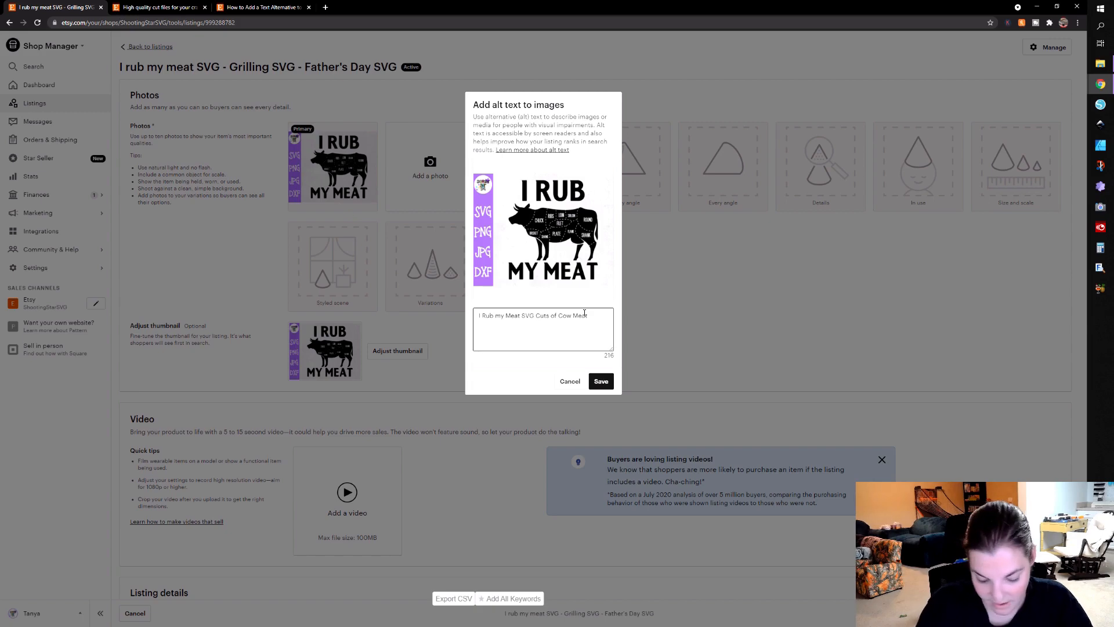
click(601, 382)
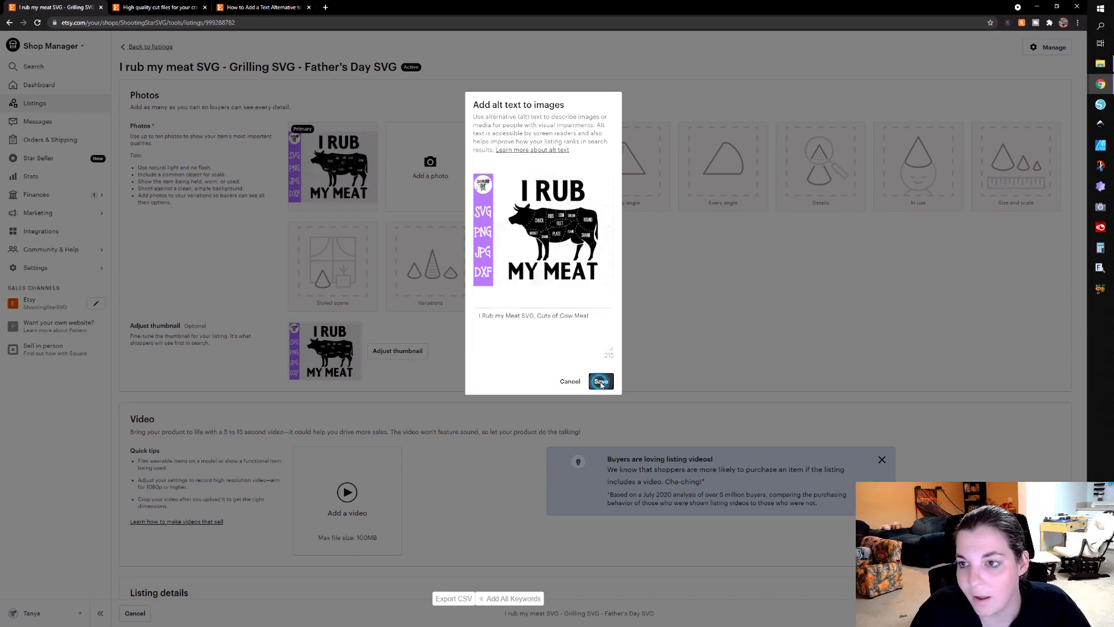
click(600, 382)
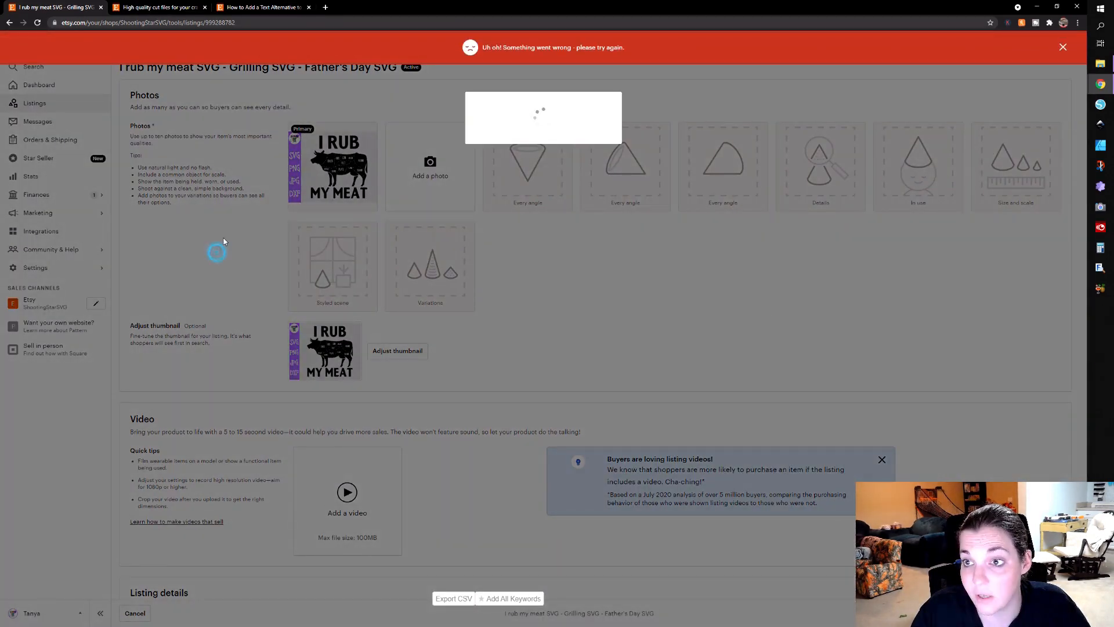
click(1056, 46)
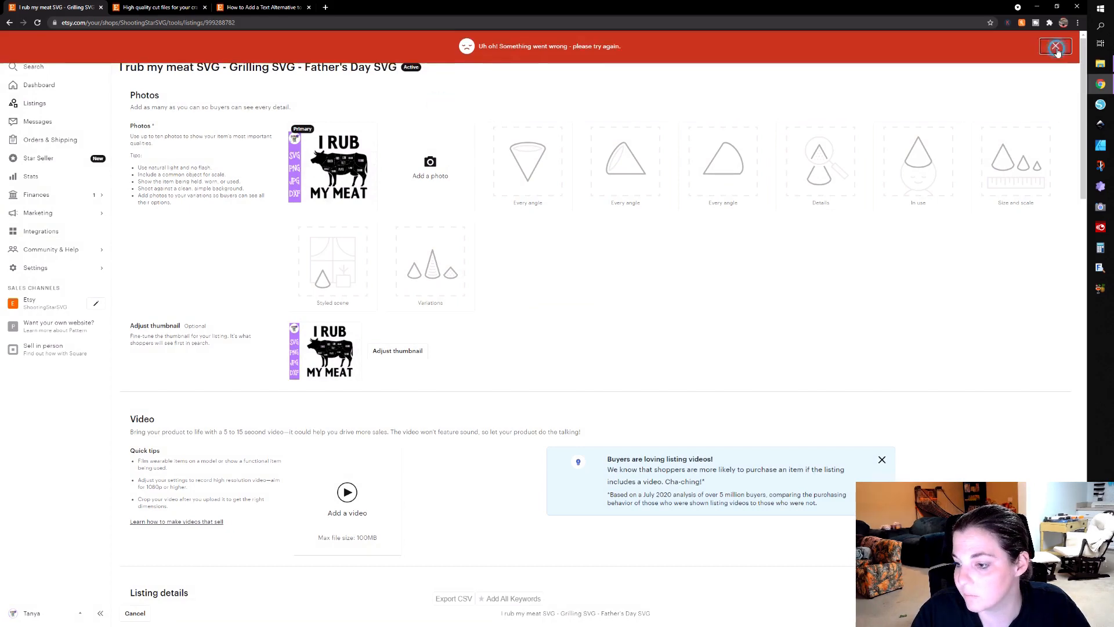
click(1056, 46)
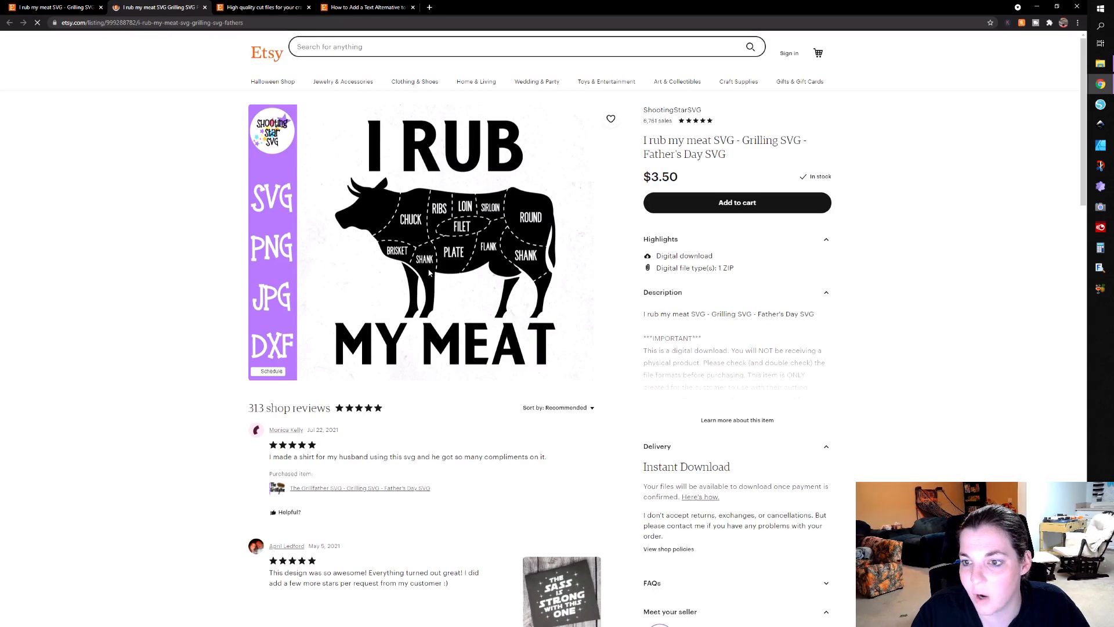
mouse_move(477, 239)
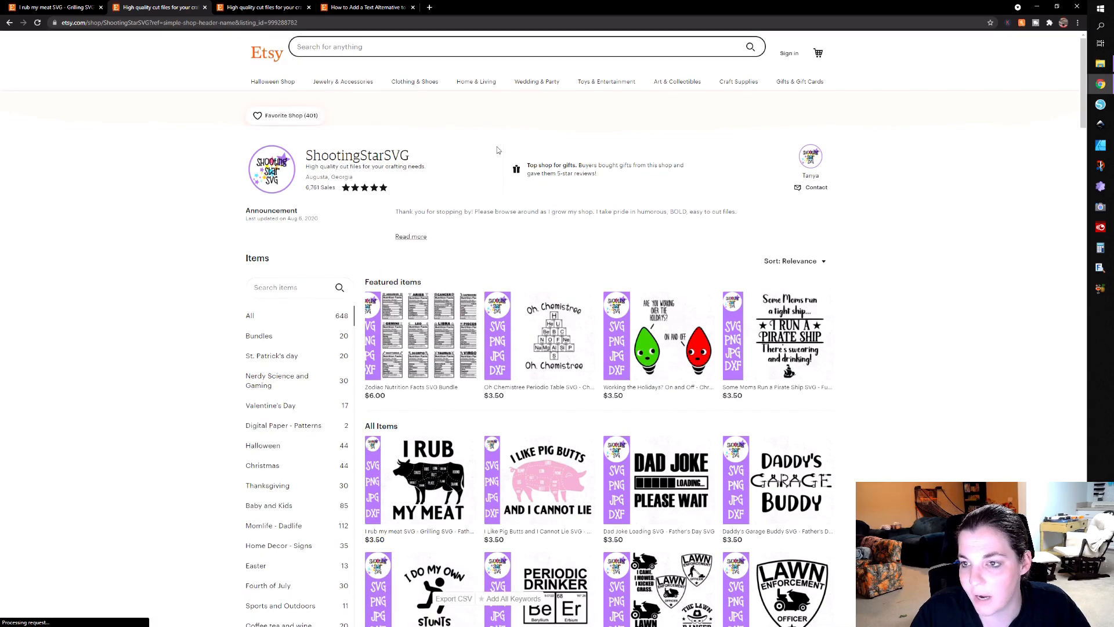
Step: Scroll the ShootingStarSVG storefront to find the I rub my meat SVG listing
scroll(down, 3)
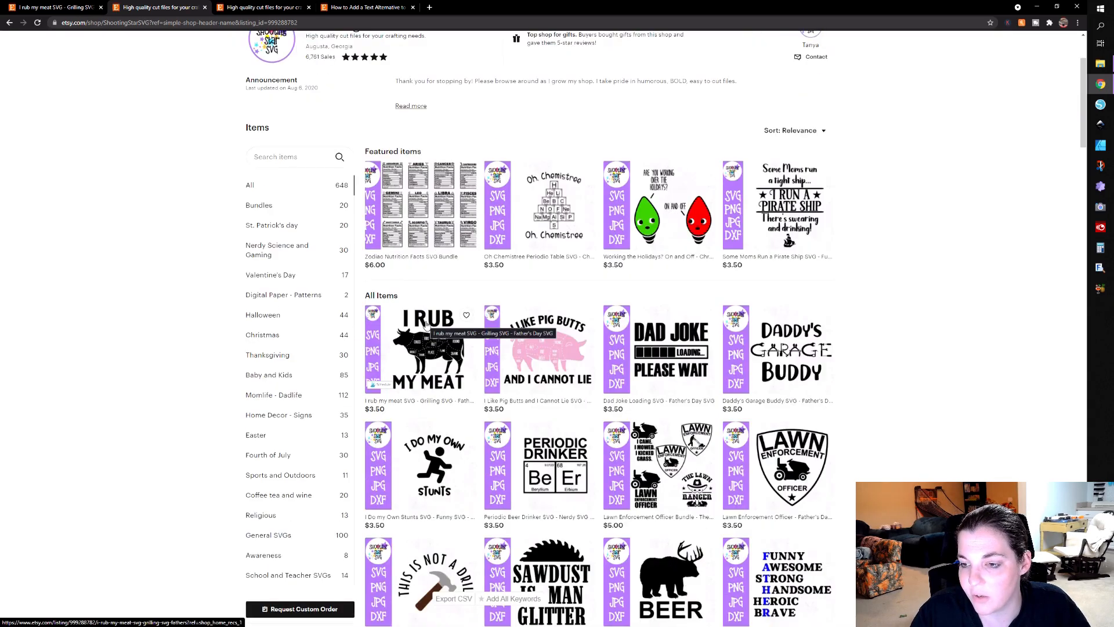